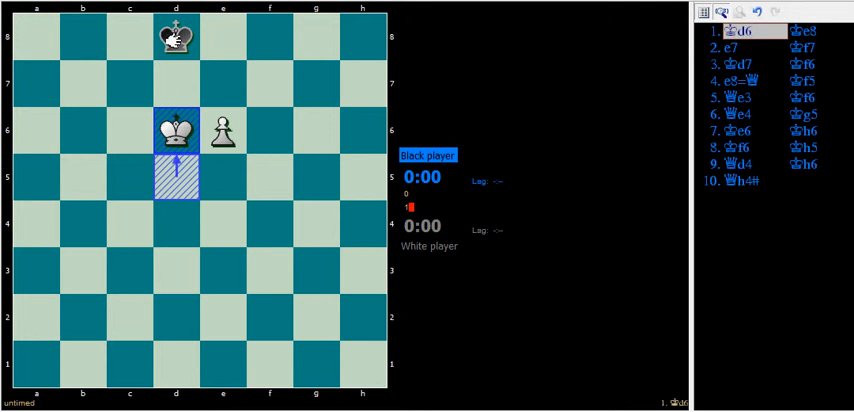
pyautogui.moveTo(170, 82)
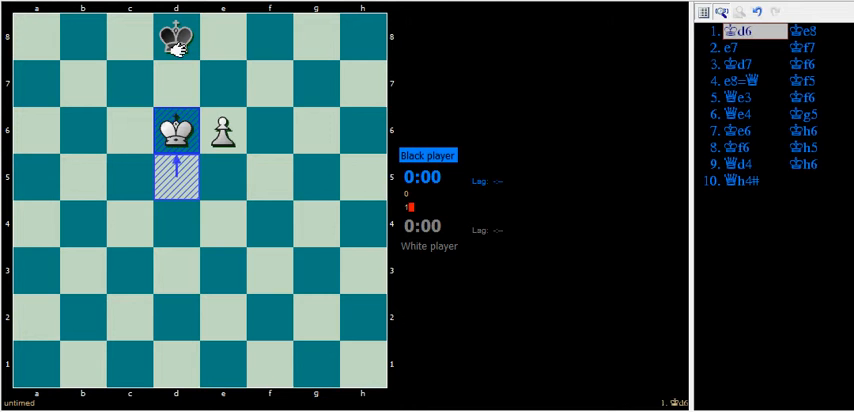
pyautogui.moveTo(173, 88)
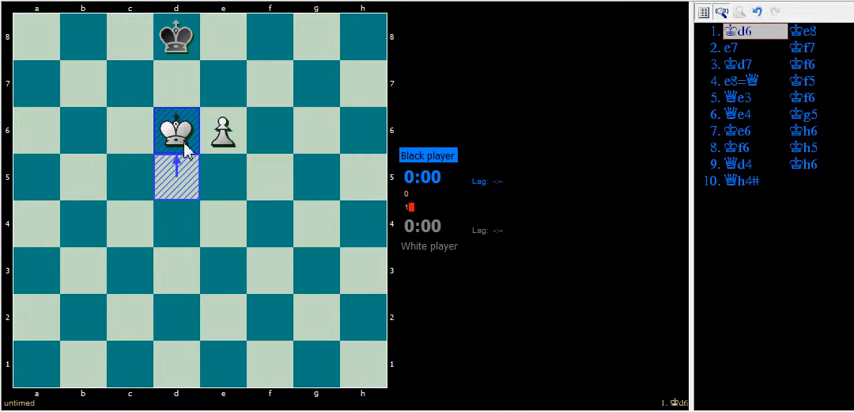
pyautogui.moveTo(178, 173)
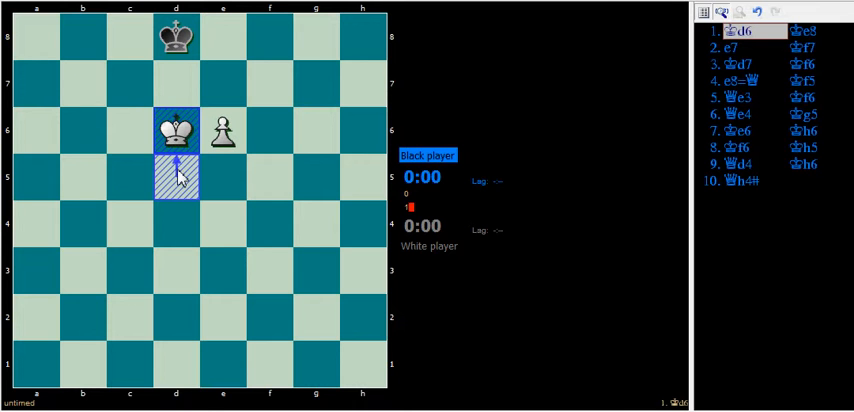
pyautogui.moveTo(184, 92)
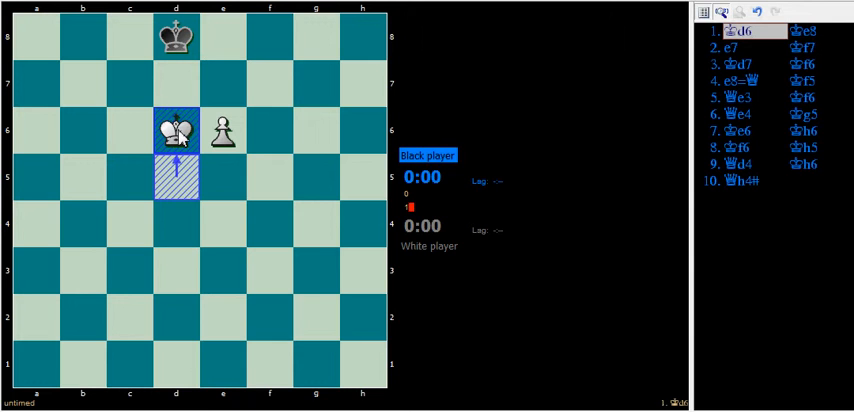
pyautogui.moveTo(176, 42)
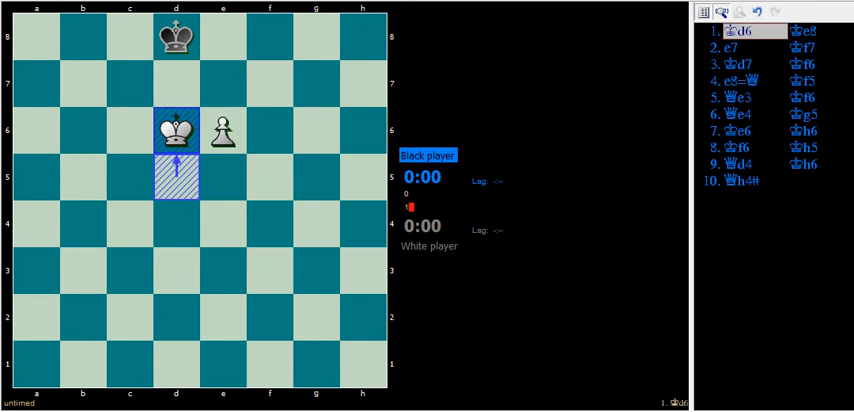
pyautogui.moveTo(170, 73)
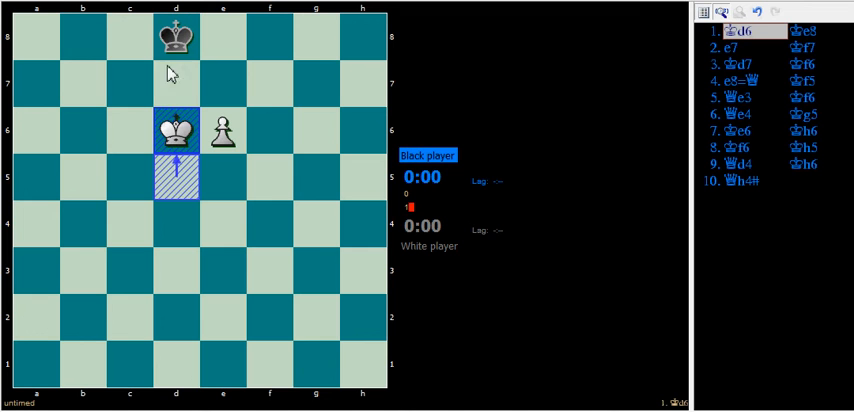
pyautogui.moveTo(175, 62)
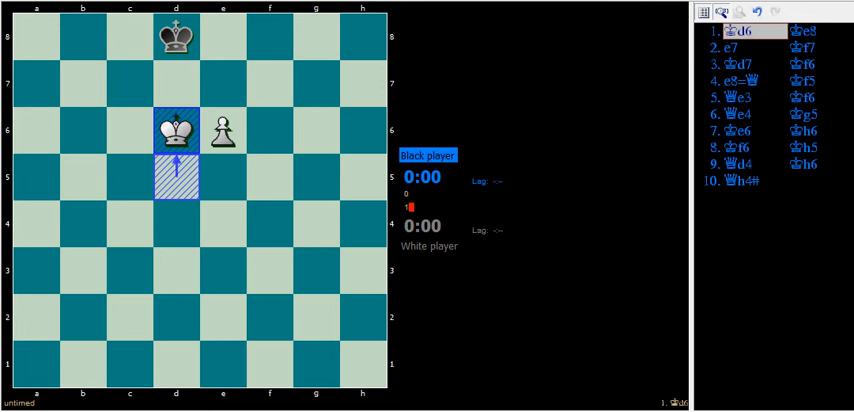
pyautogui.moveTo(201, 95)
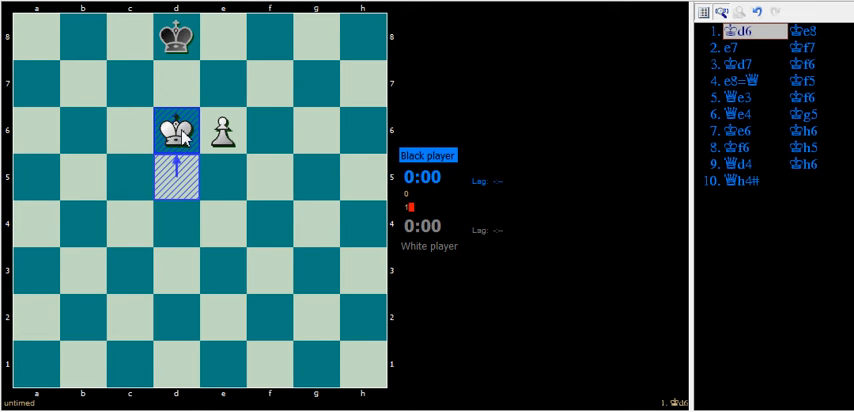
pyautogui.moveTo(207, 140)
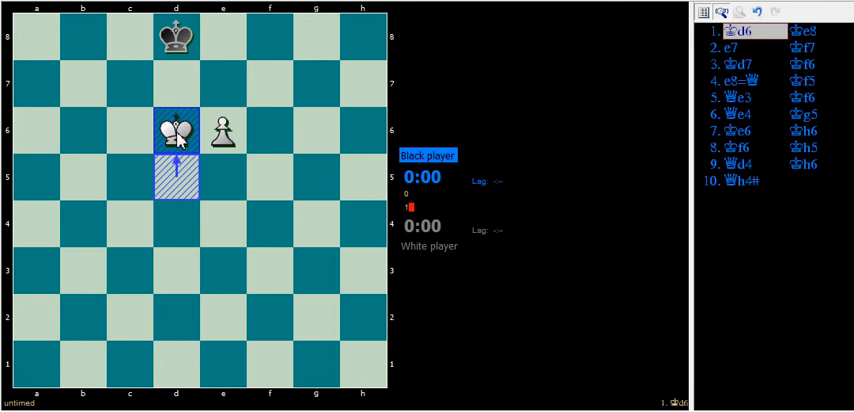
pyautogui.moveTo(221, 89)
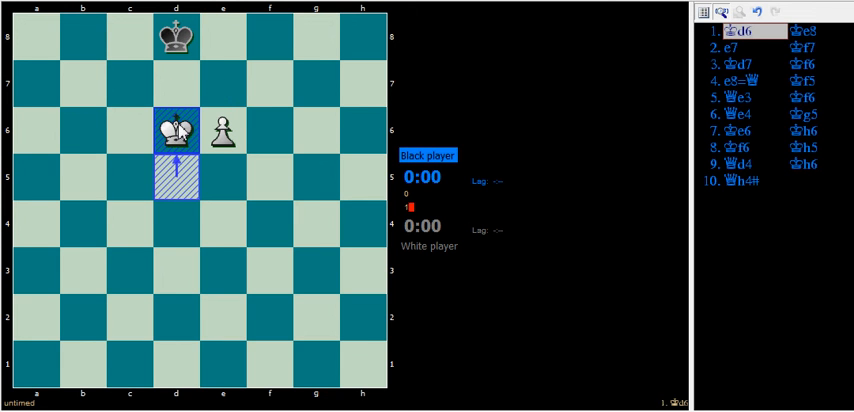
pyautogui.moveTo(268, 137)
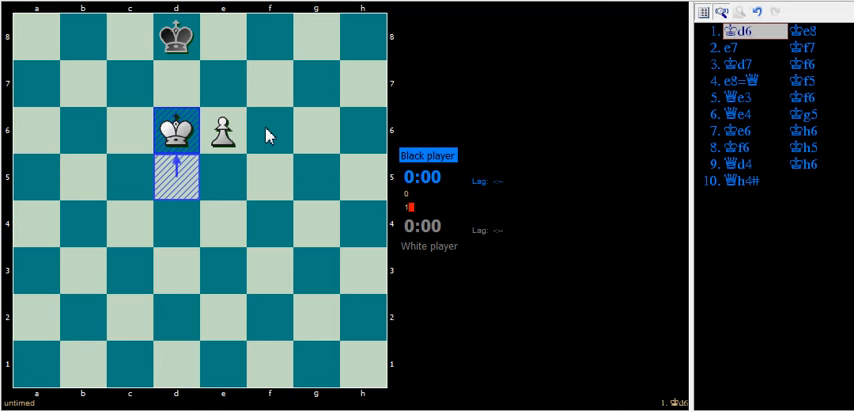
pyautogui.moveTo(228, 97)
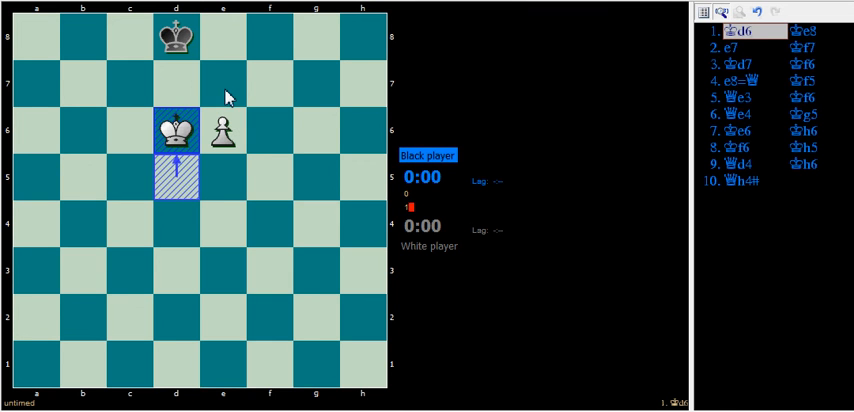
pyautogui.moveTo(268, 148)
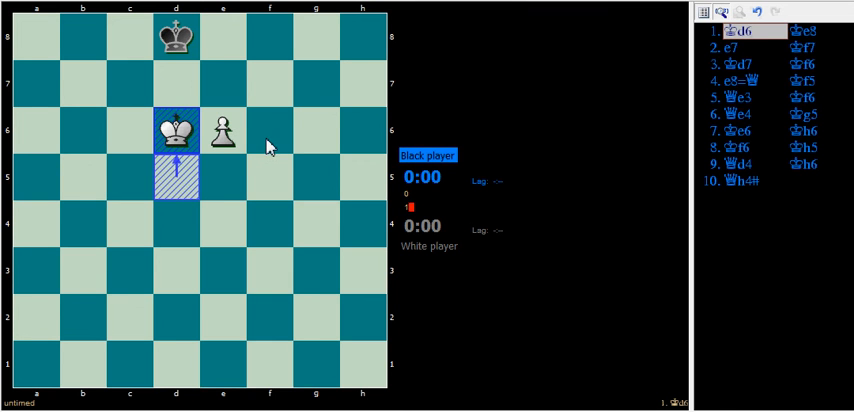
pyautogui.moveTo(224, 124)
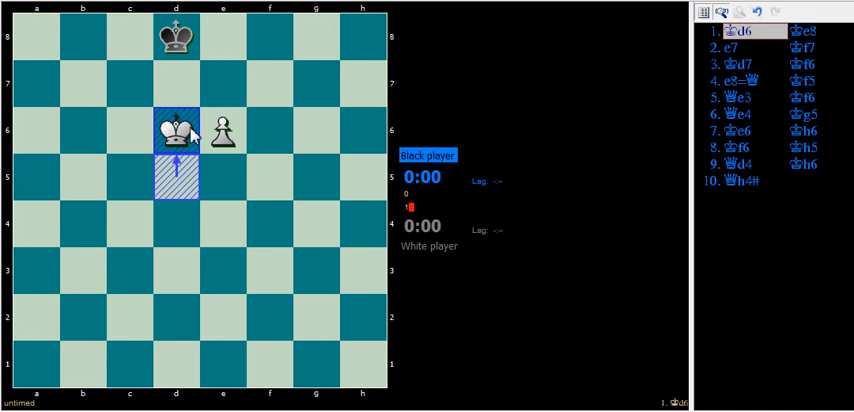
pyautogui.moveTo(221, 90)
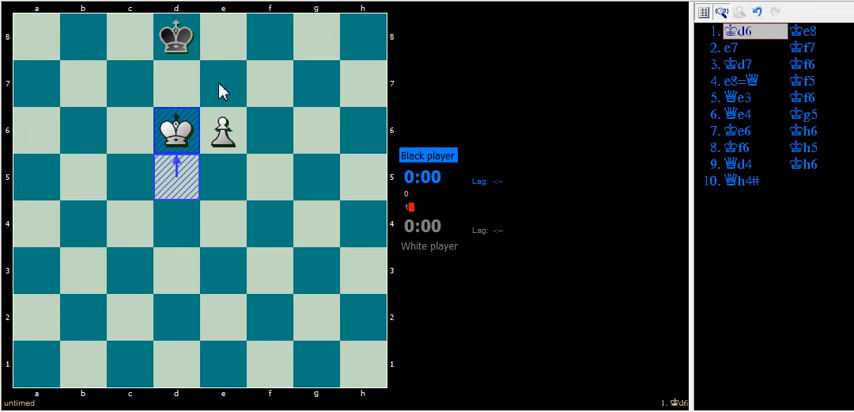
pyautogui.moveTo(152, 36)
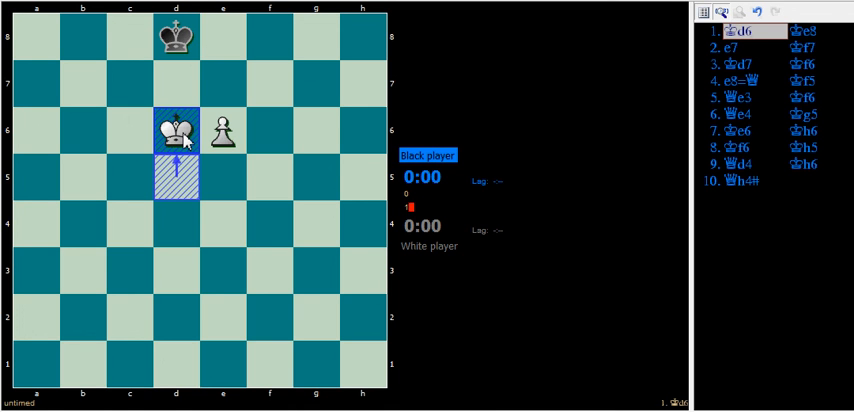
pyautogui.moveTo(201, 221)
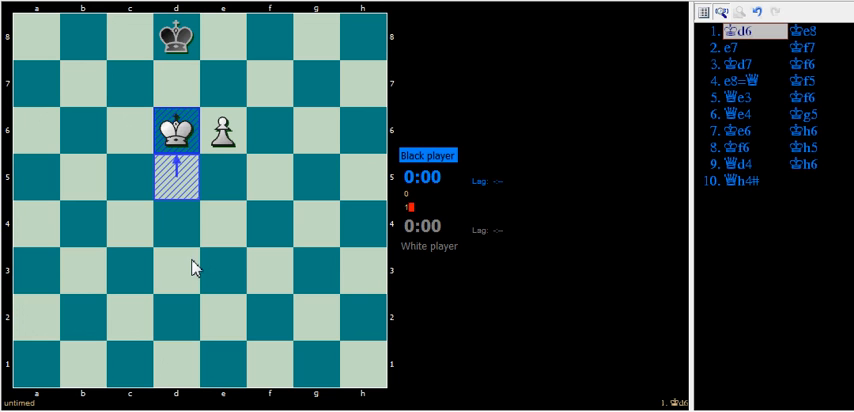
pyautogui.moveTo(184, 68)
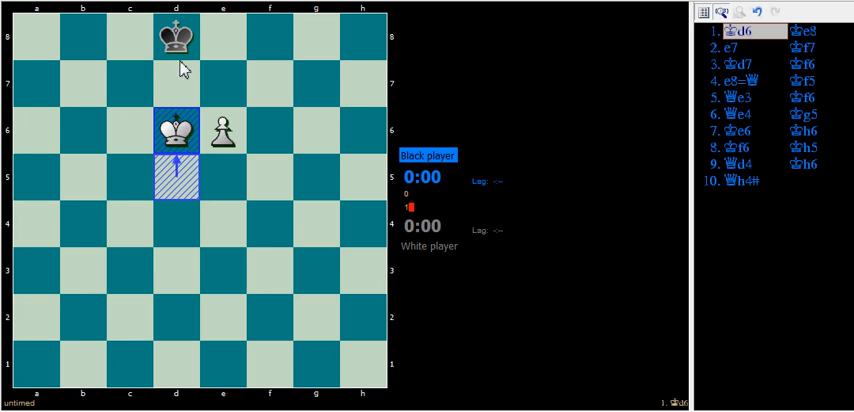
pyautogui.moveTo(193, 116)
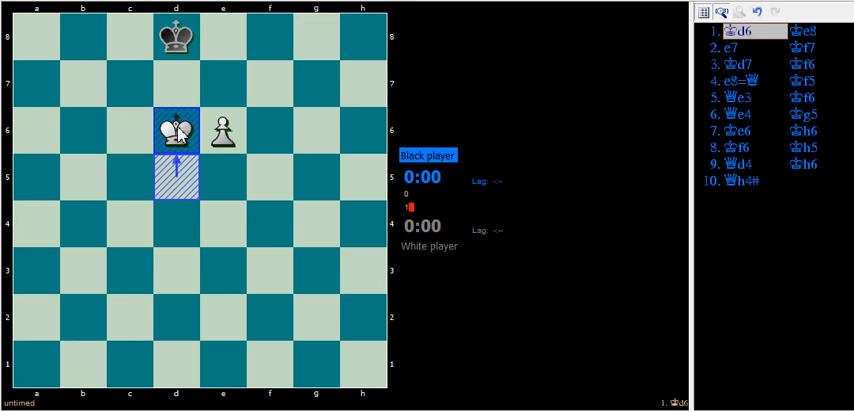
pyautogui.moveTo(178, 125)
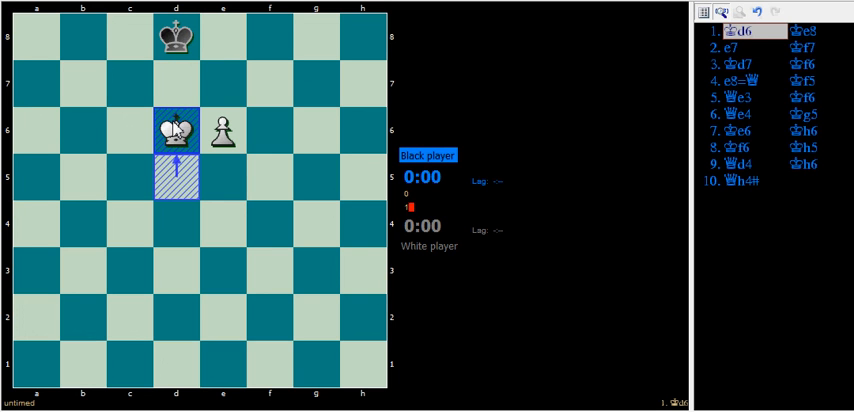
pyautogui.moveTo(230, 147)
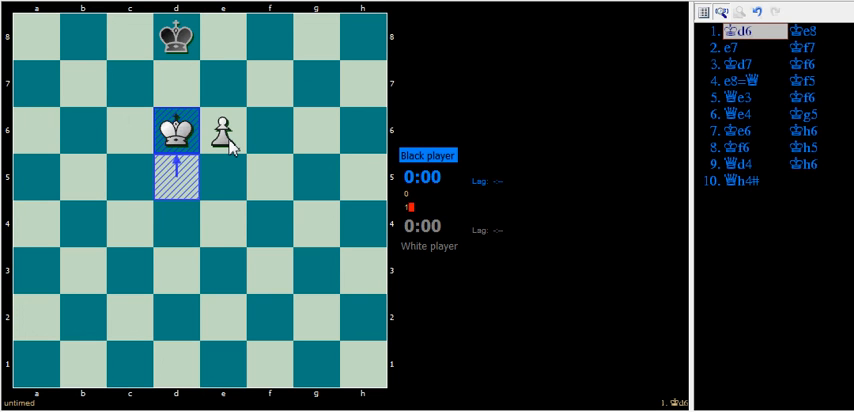